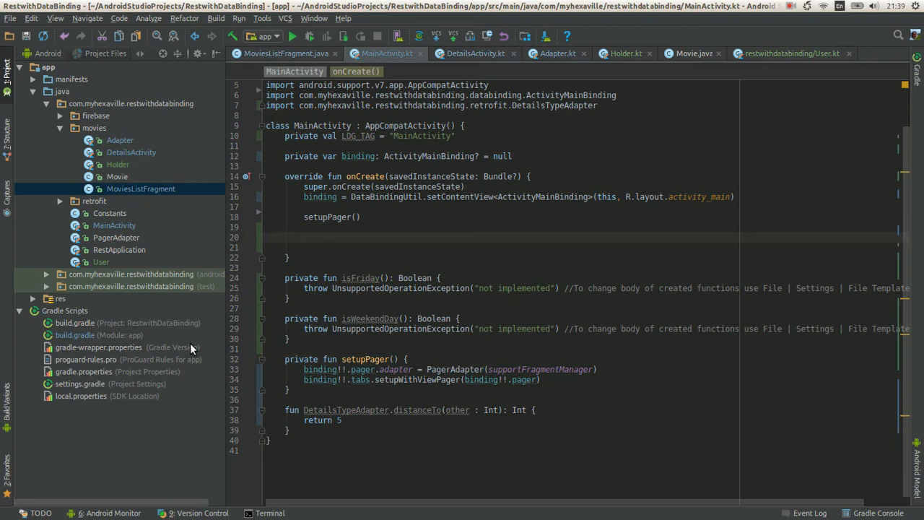
mouse_move(186, 287)
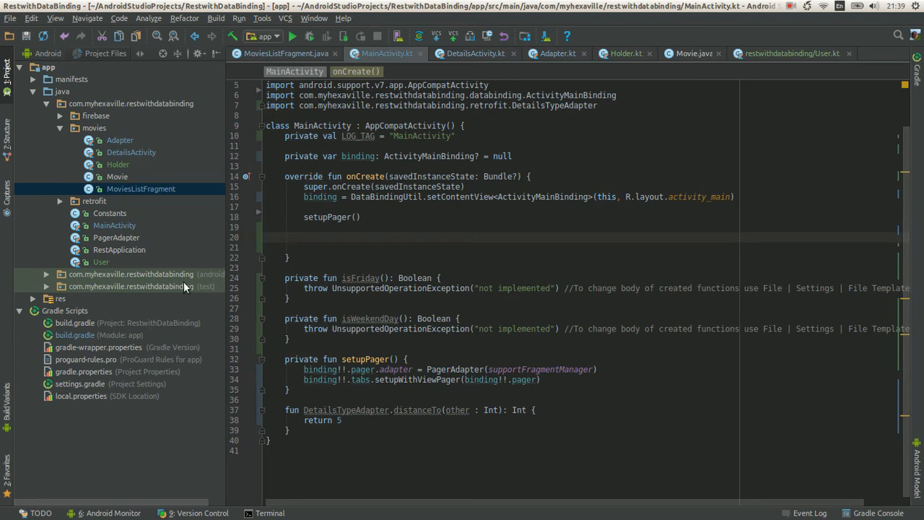
mouse_move(117, 340)
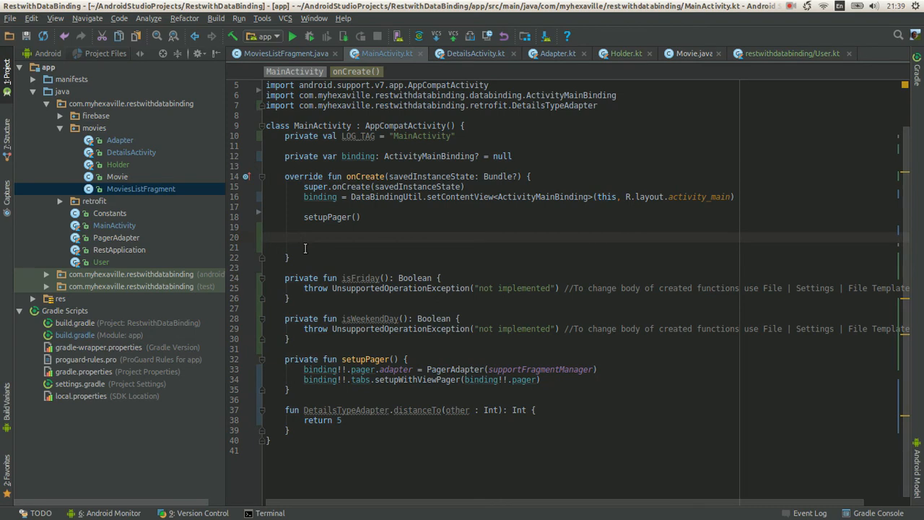
- In onCreate, create a User named "Ihor" aged 25 as var me
left_click(298, 236)
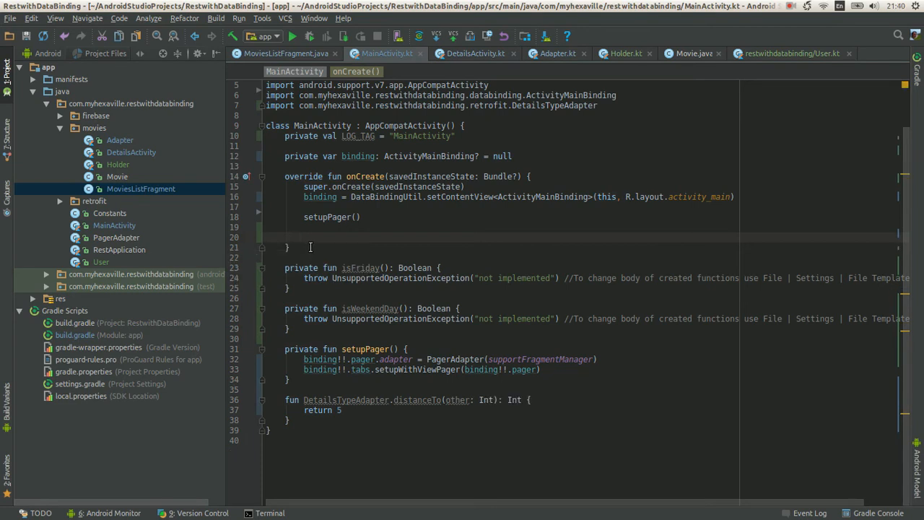
scroll("up", 3)
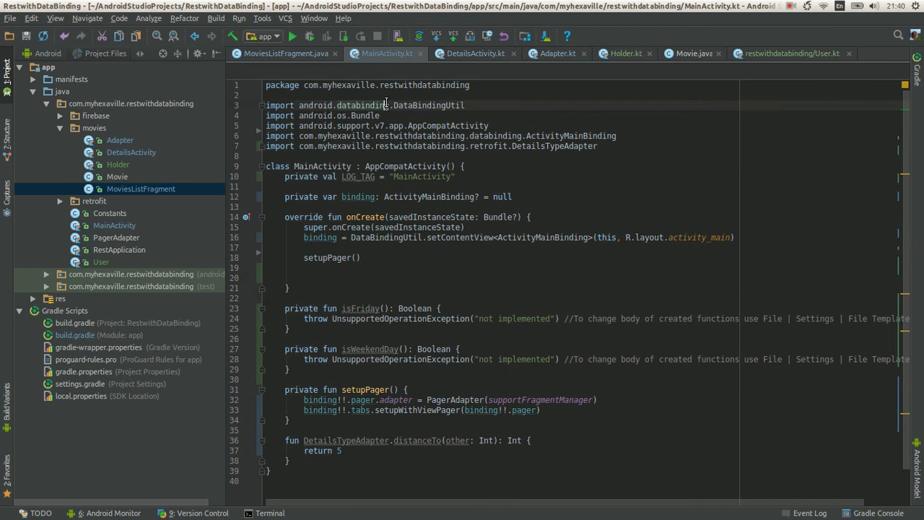
left_click(258, 105)
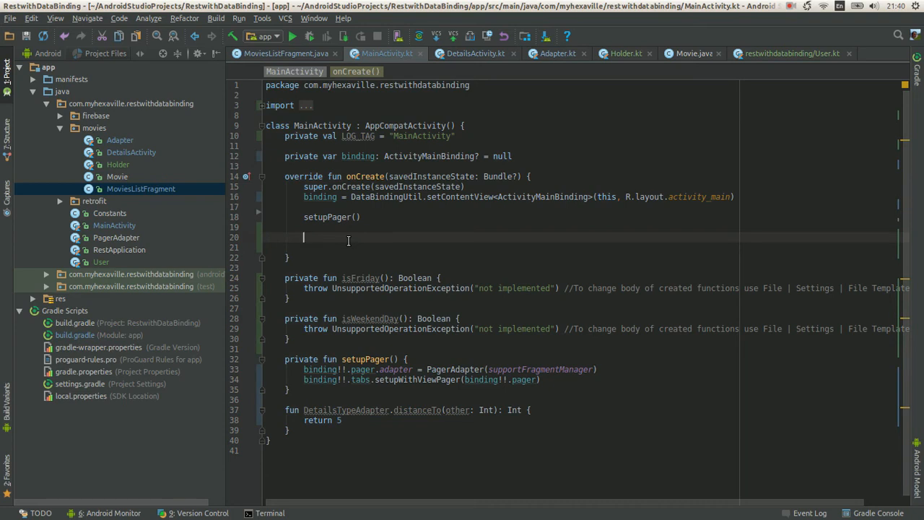
type("var")
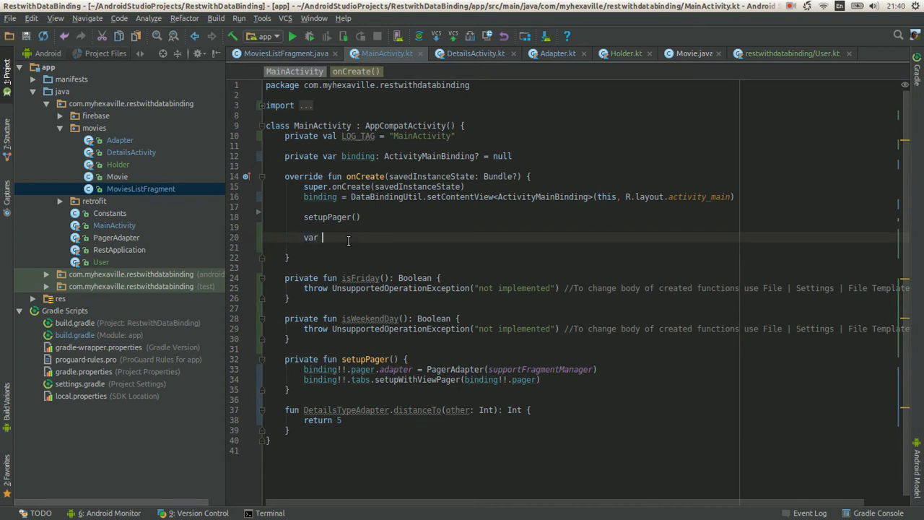
type("me = User(\"Ihor\", 25)")
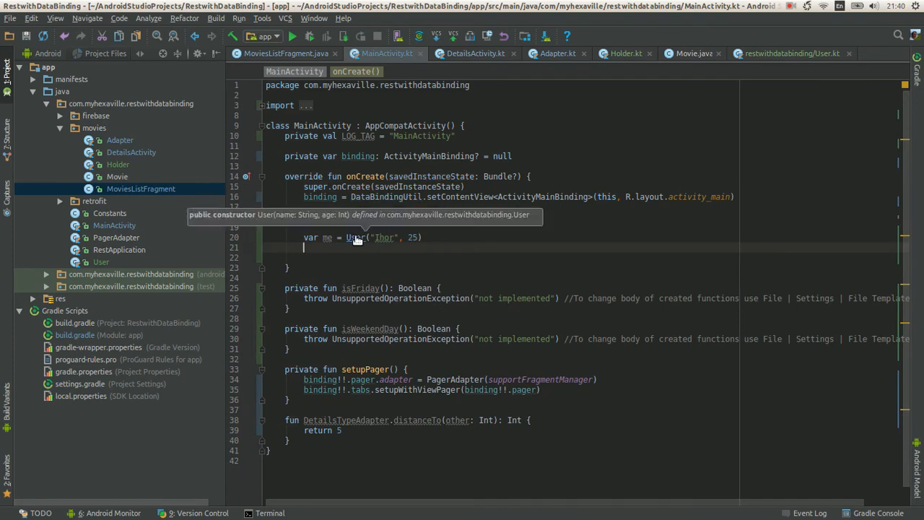
- Log "Hey my name is ${me.name}" plus the age using string templates with Log.d
type("Log.d(LOG_TAG, \"Hey my name is ${me.name}\")")
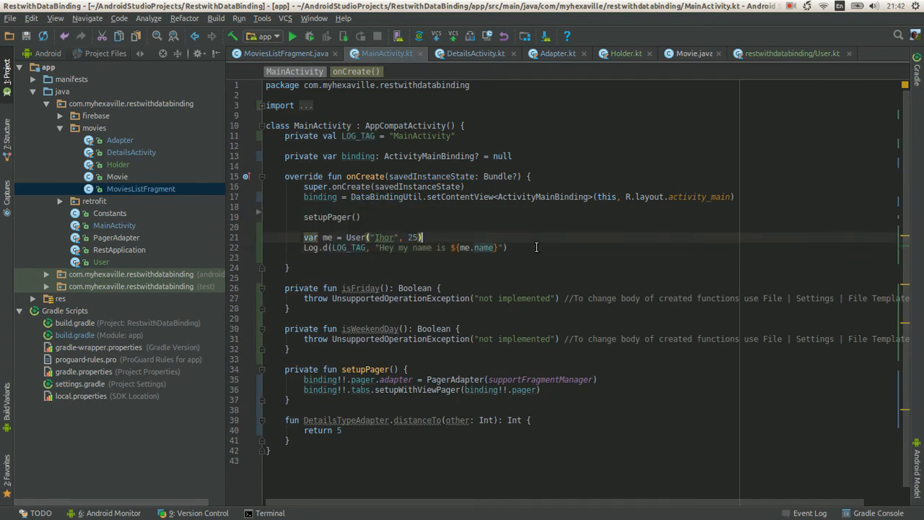
type("+ I'm a")
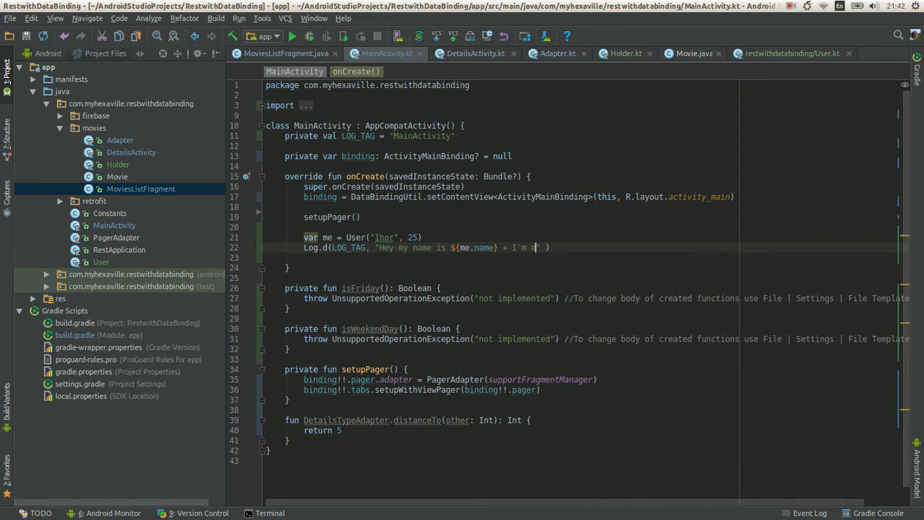
type("name.")
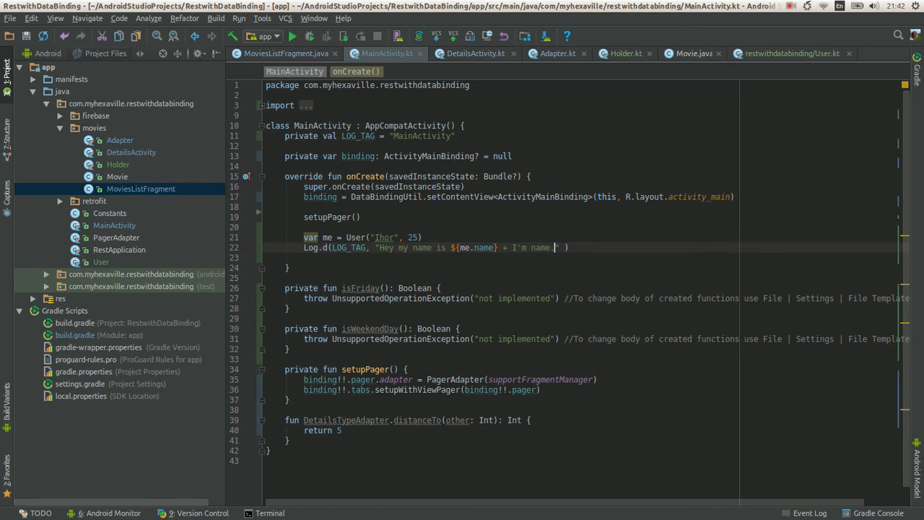
type("age")
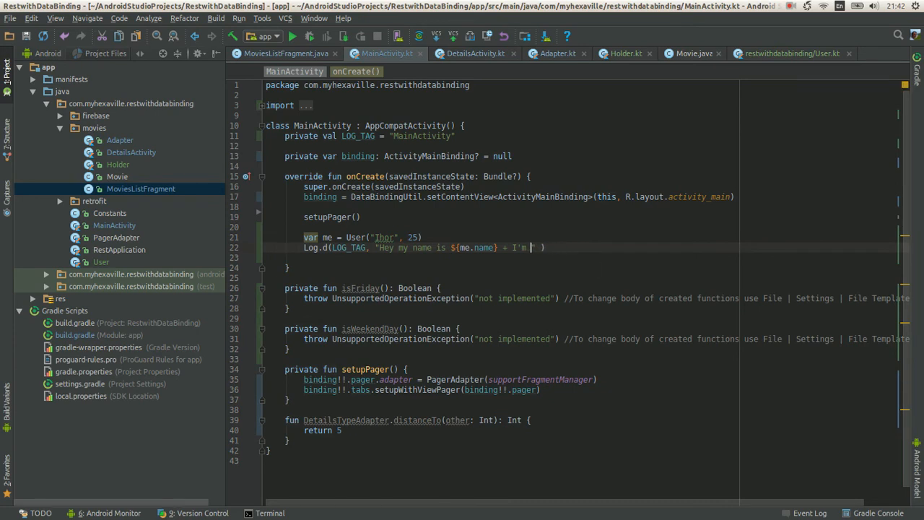
type("$me.")
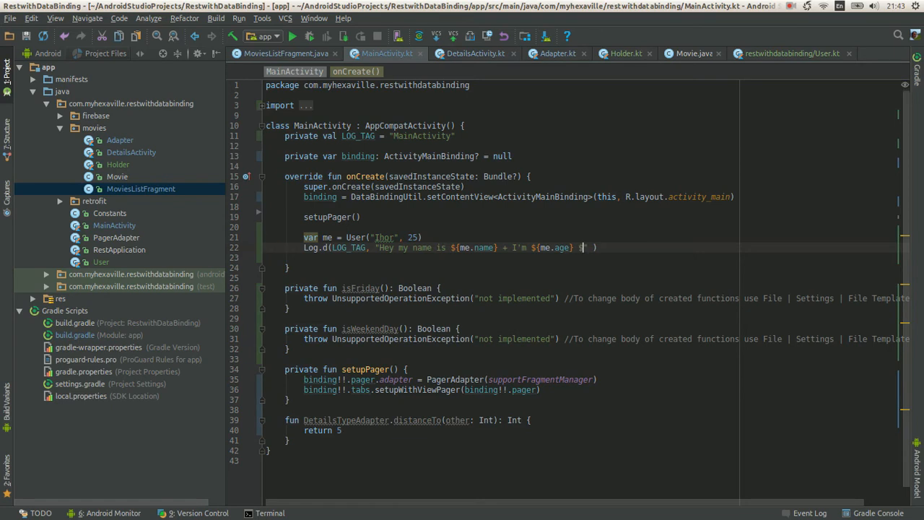
type("me.")
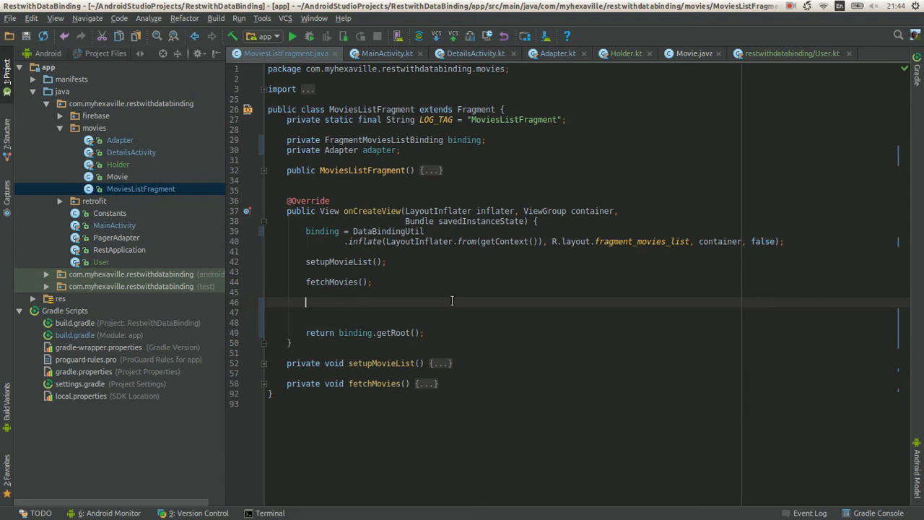
- Declare int parkingPrice with an if (isWeekendDay()) / else assigning 20 or 10
type("int parkingPrice;")
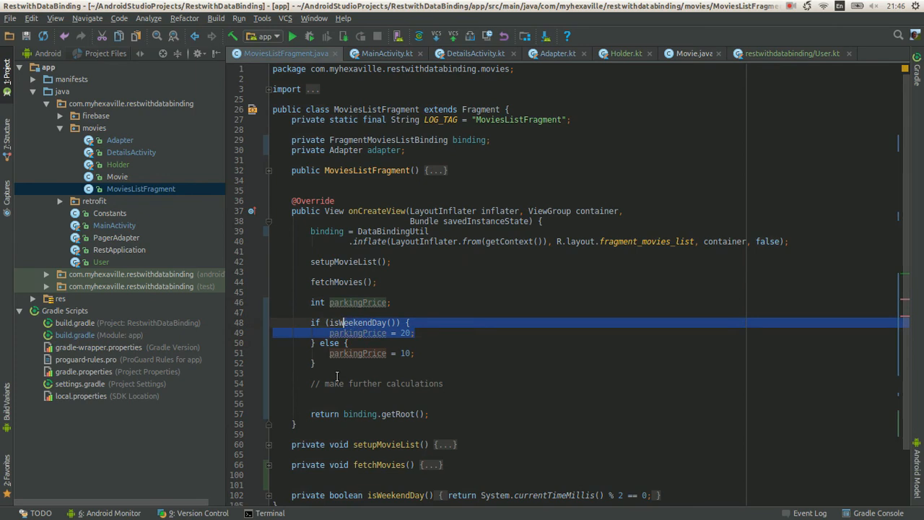
left_click(324, 303)
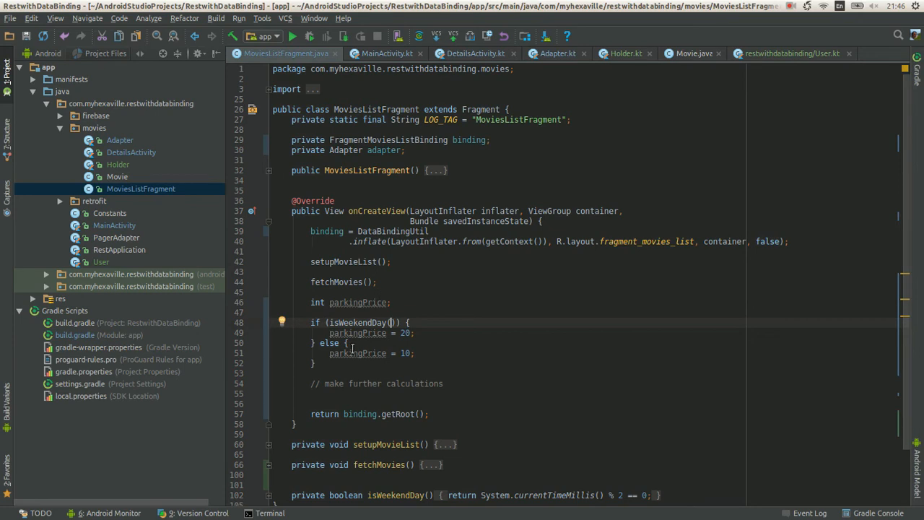
mouse_move(357, 353)
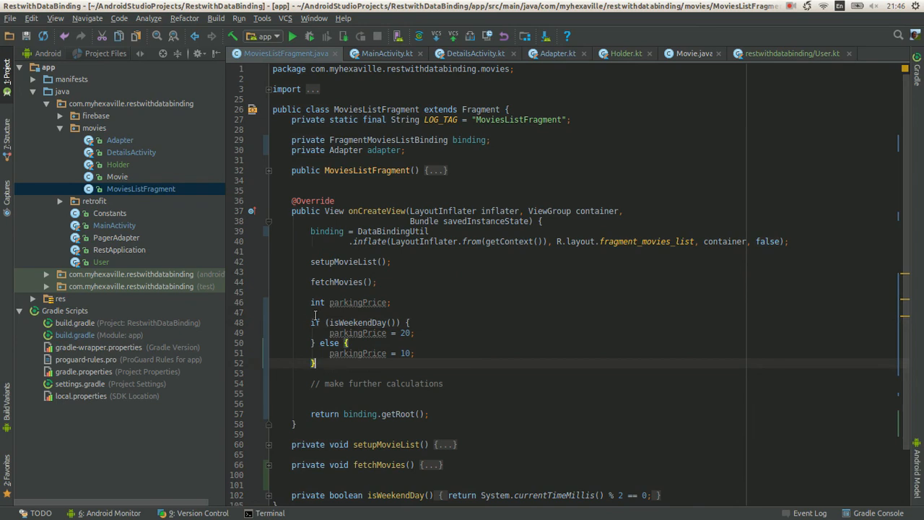
left_click(385, 53)
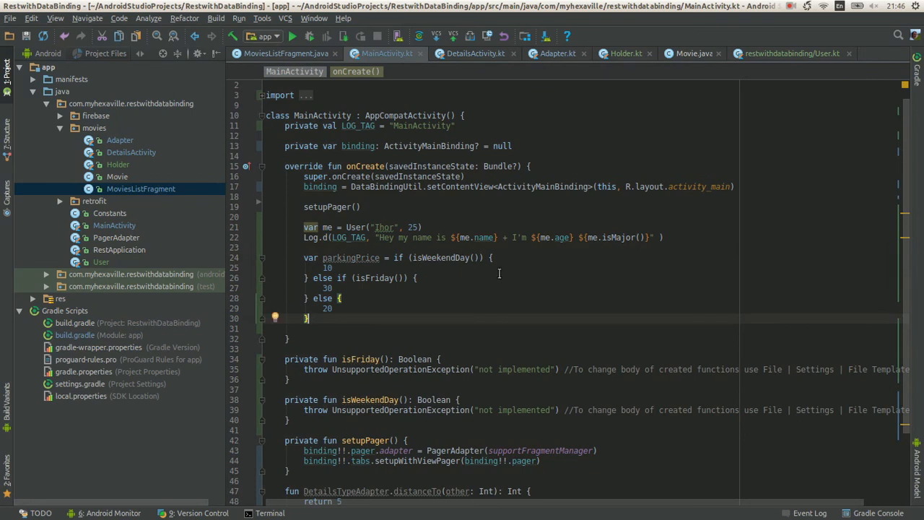
- Below the parkingPrice expression (10, 30 or 20), start a new parkingPrice line
scroll("up", 3)
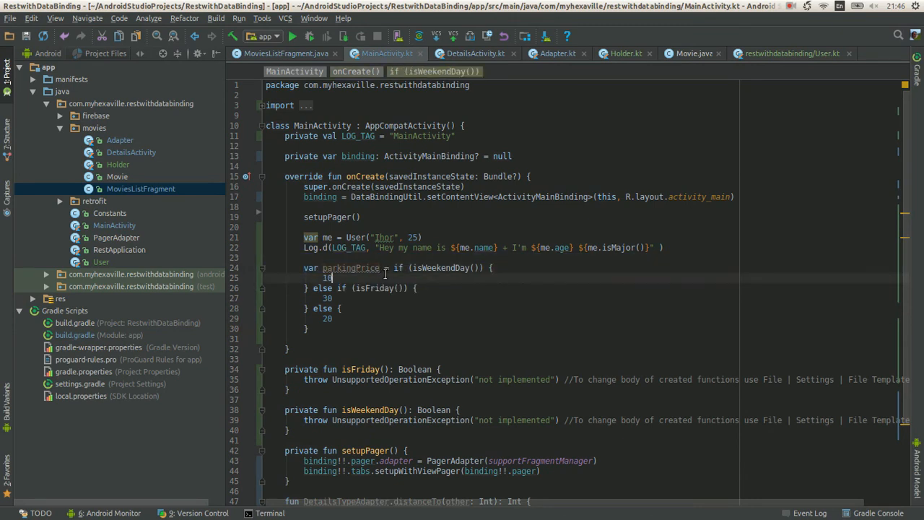
double_click(351, 268)
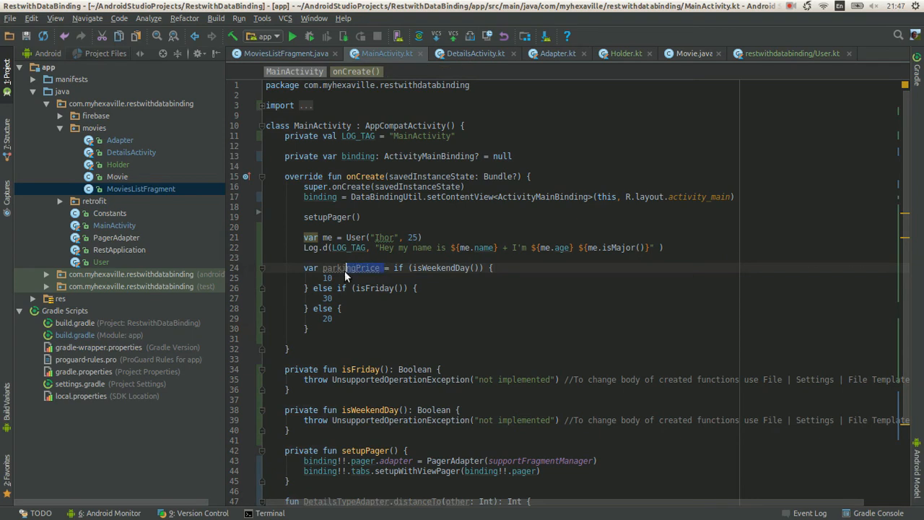
left_click(493, 268)
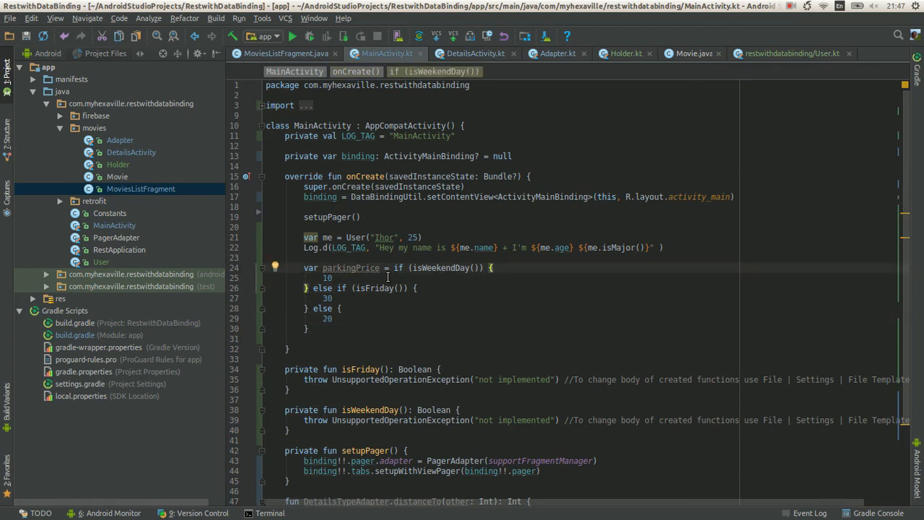
left_click(327, 339)
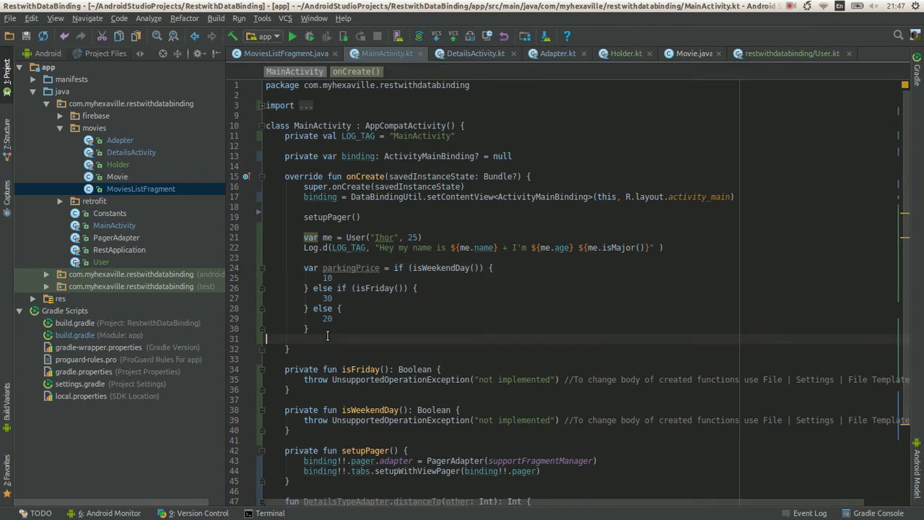
key("enter")
type("var s")
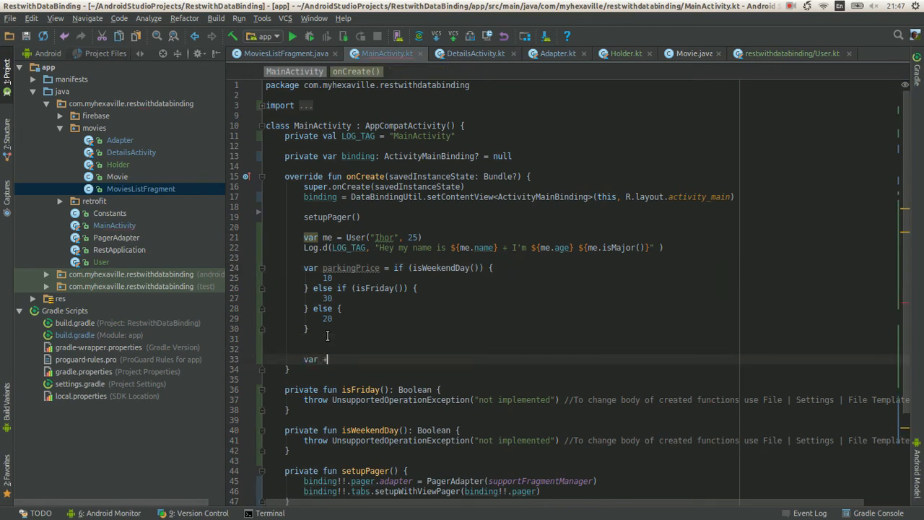
type("parkingPrice +=")
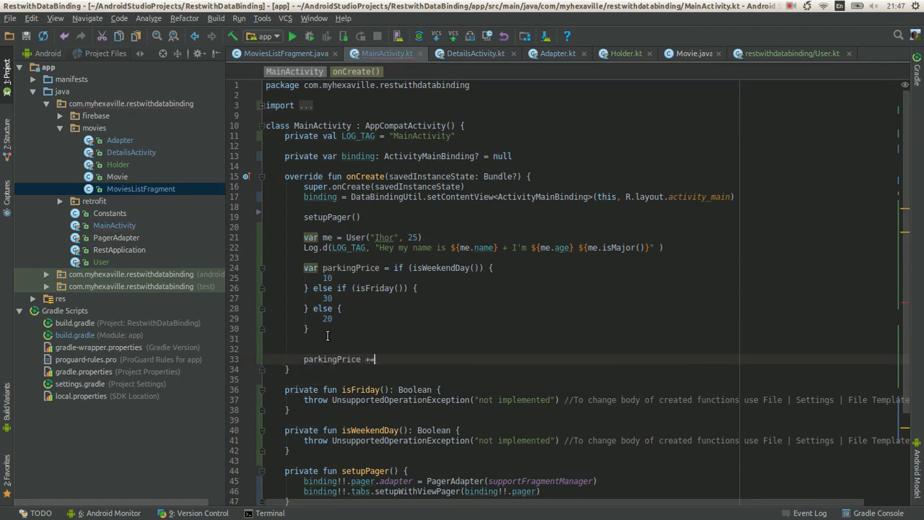
key("Ctrl+Z")
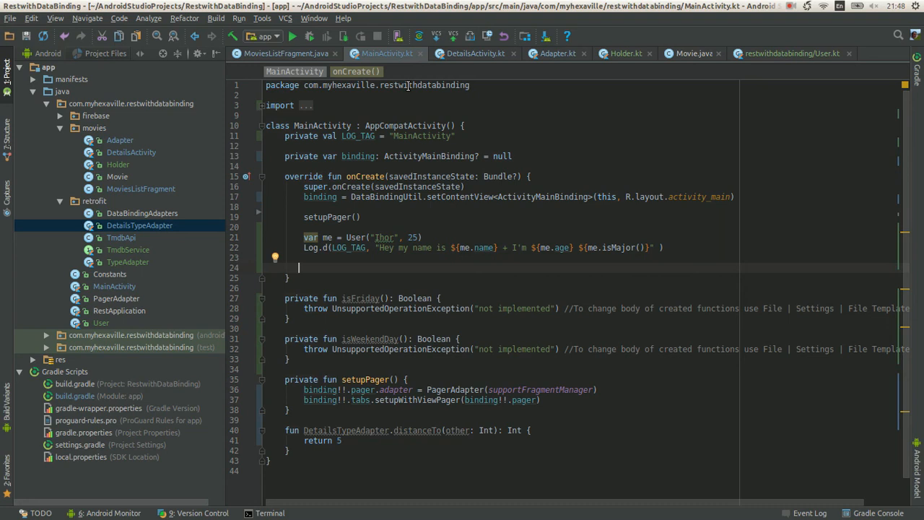
mouse_move(252, 91)
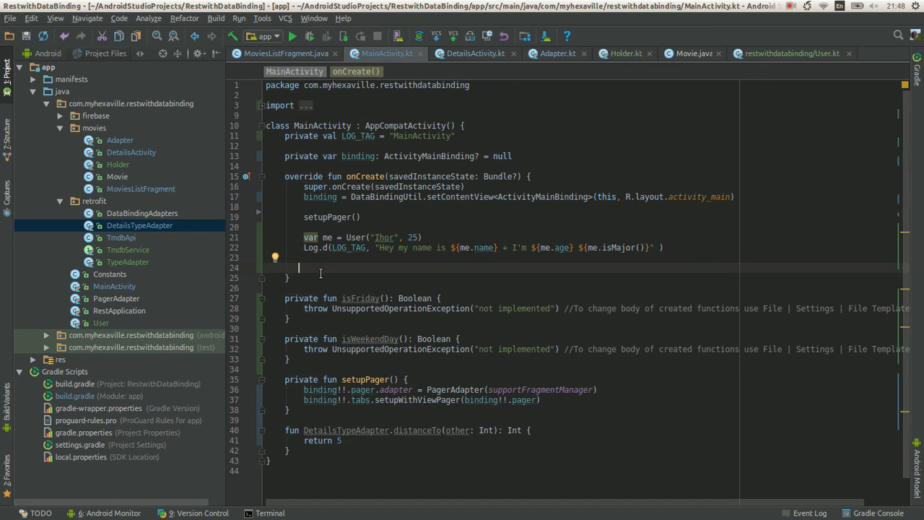
mouse_move(314, 282)
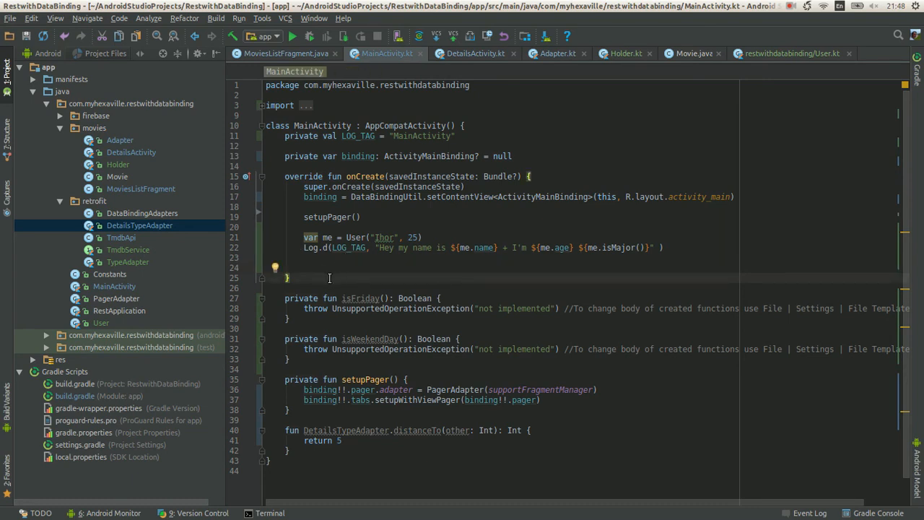
- Delete the parkingPrice expression and increment lines, keeping the User and Log.d lines
left_click(374, 264)
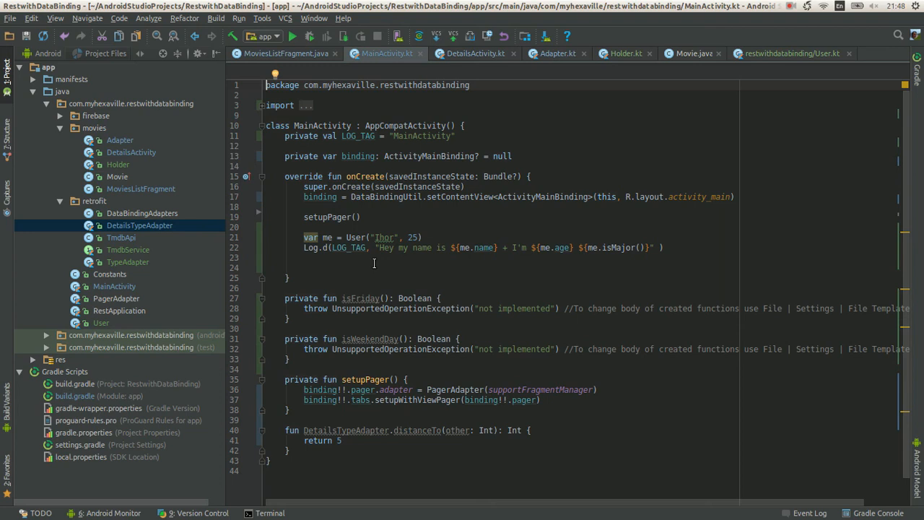
mouse_move(360, 307)
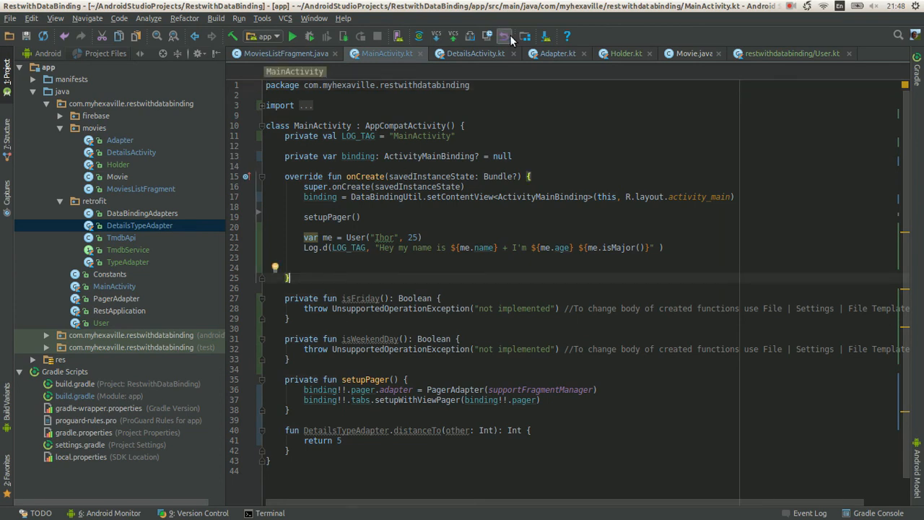
- Add private int distanceBetween(GeoLocation form, GeoLocation to) with an empty body to MoviesListFragment
left_click(474, 53)
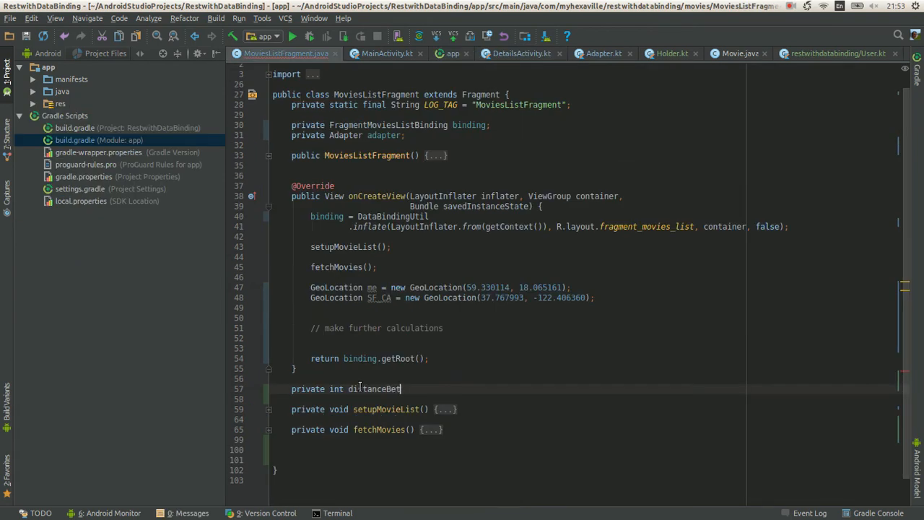
type("ween()")
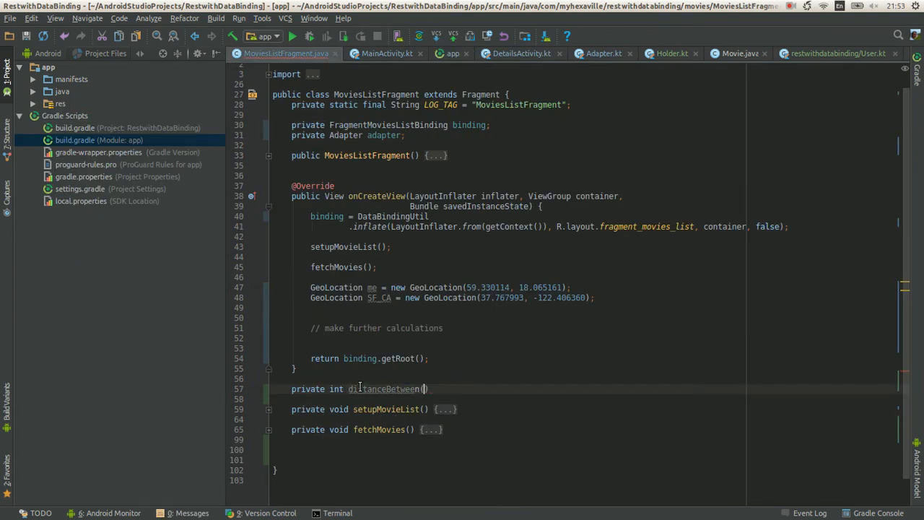
type("GeoLocation f")
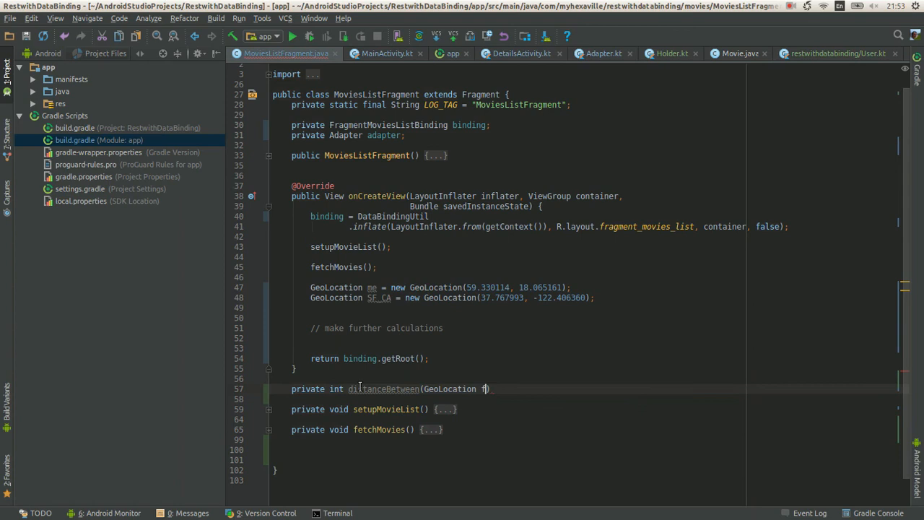
type("orm, GeoLocation to")
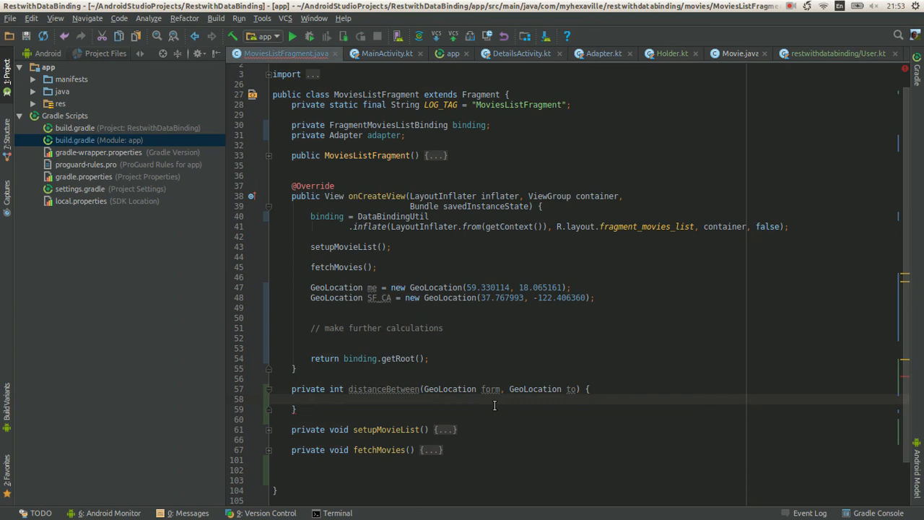
mouse_move(410, 406)
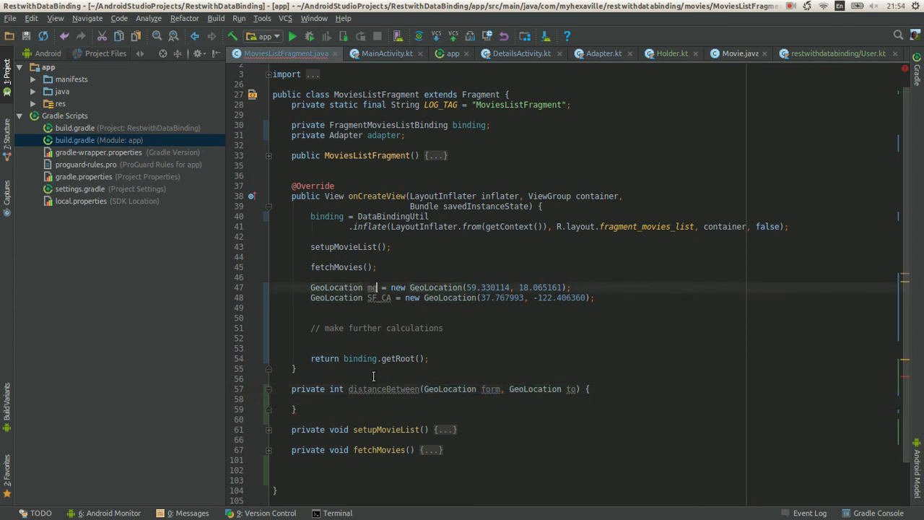
- Make GeoLocation the distanceTo parameter type and add a me.distanceTo(SF_CA) call
left_click(387, 53)
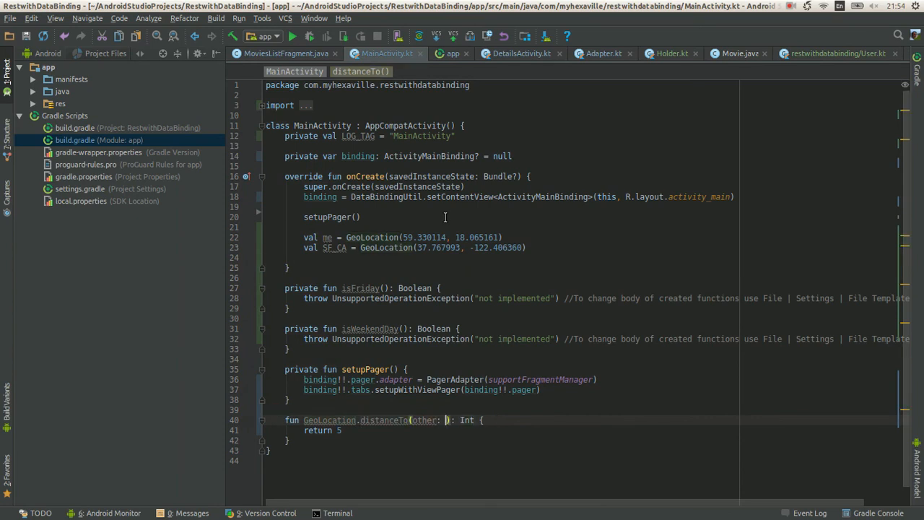
type("GeoLocation")
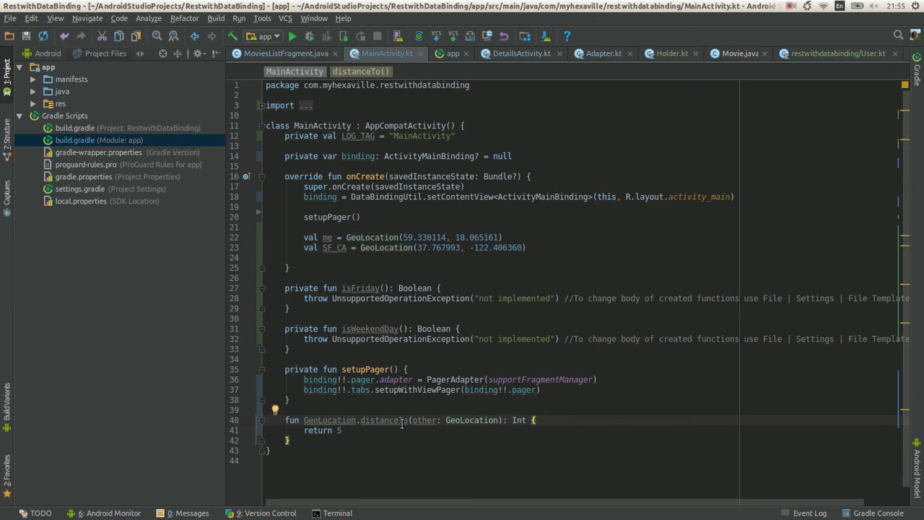
mouse_move(382, 419)
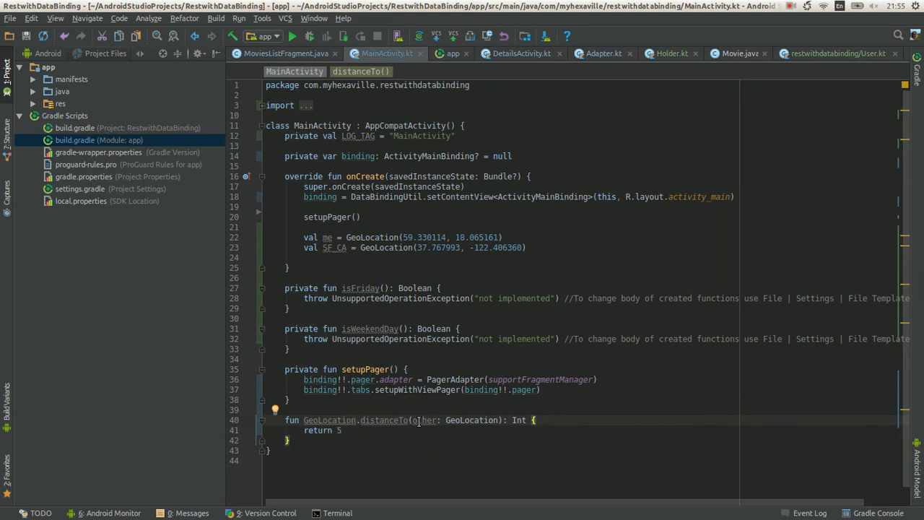
left_click(527, 246)
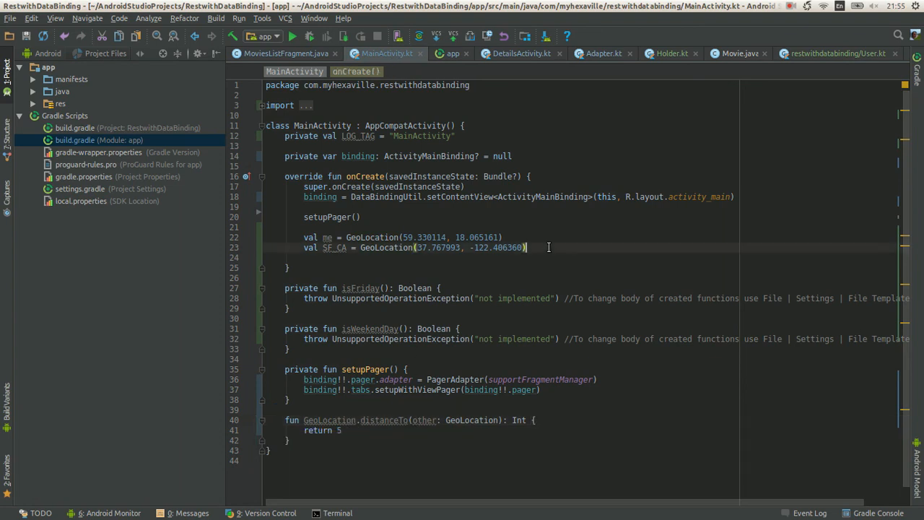
type("me.")
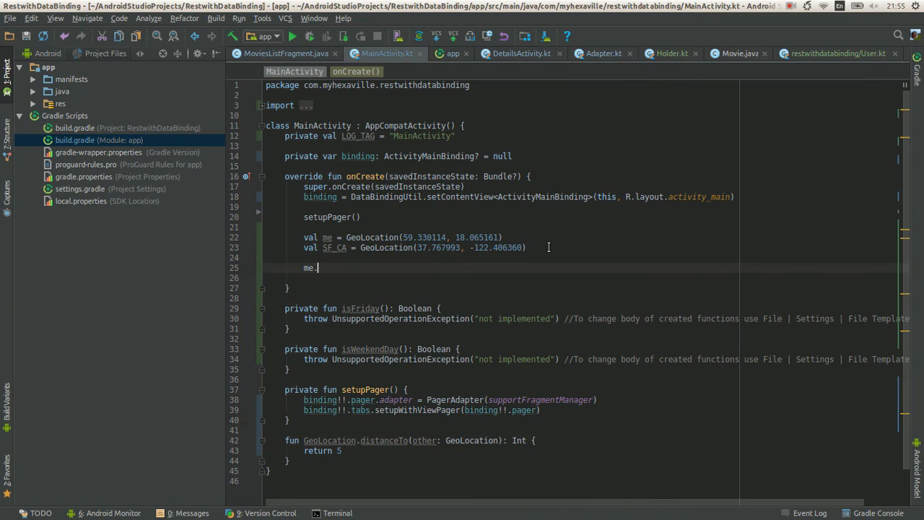
type(".")
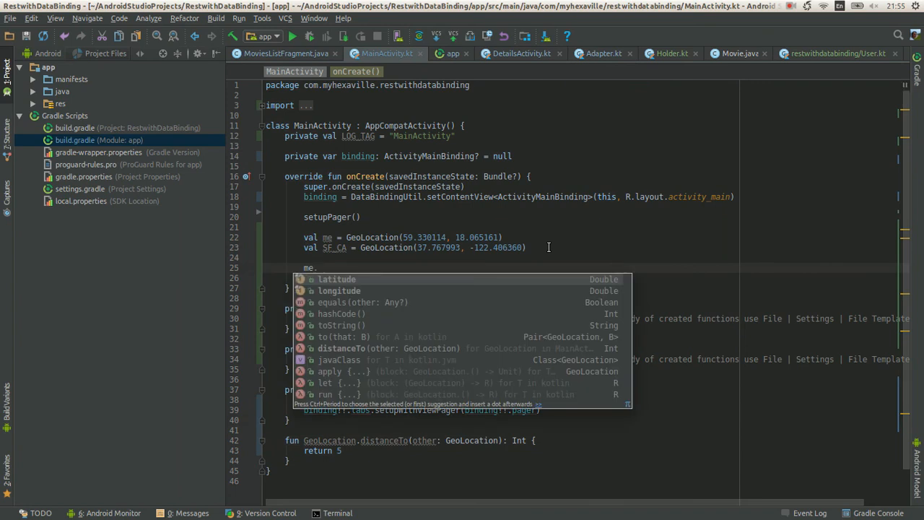
type("distanceTo(SF_CA")
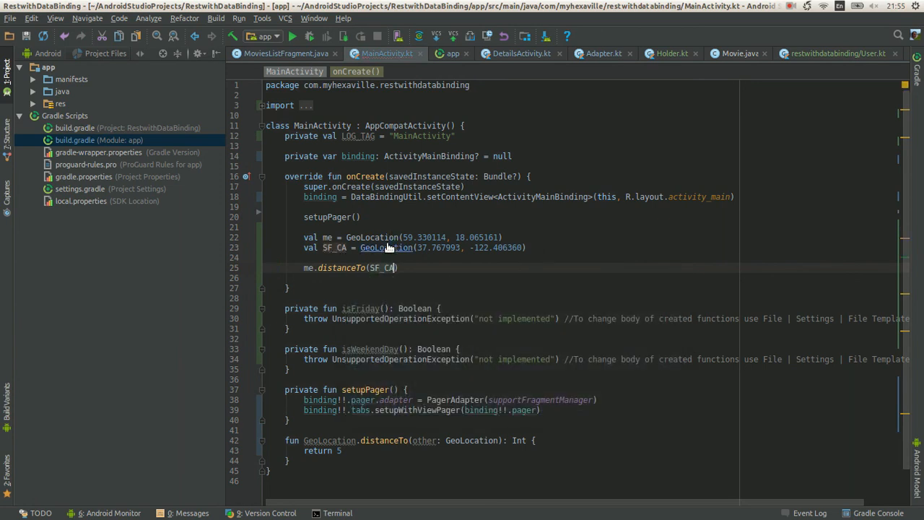
left_click(386, 247)
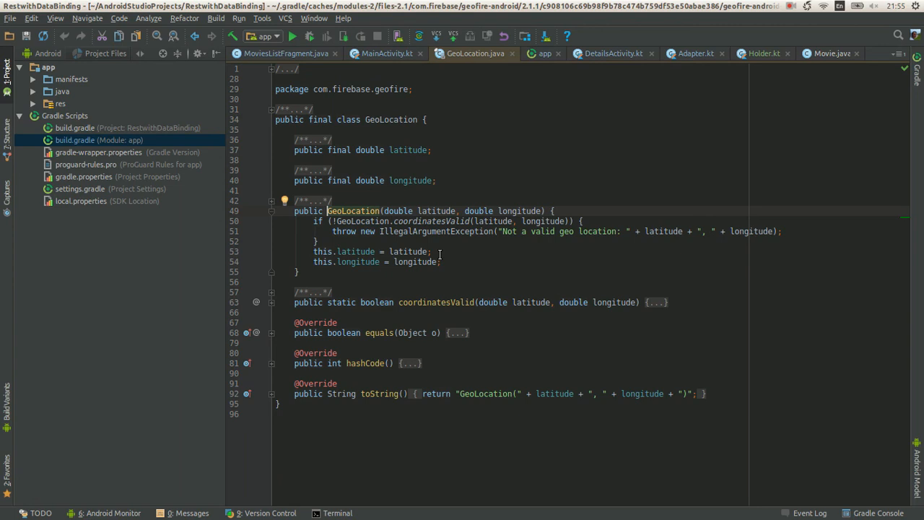
mouse_move(441, 169)
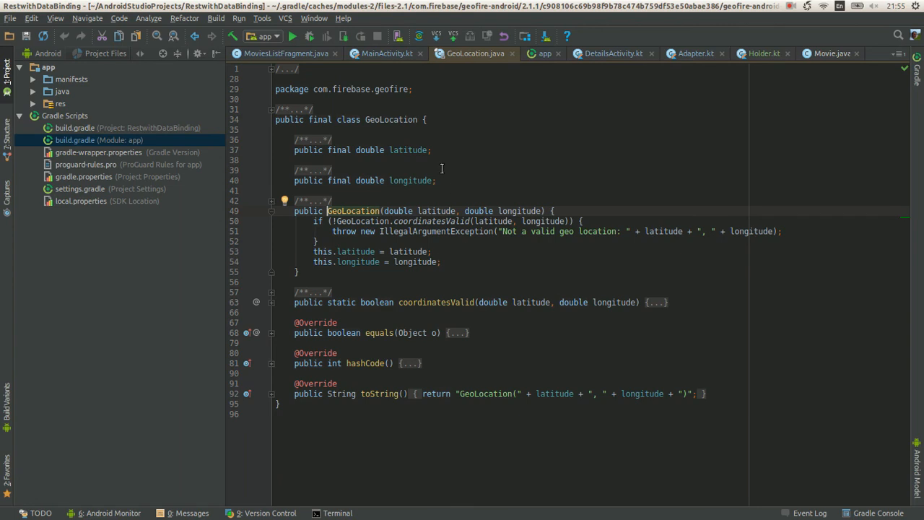
left_click(387, 53)
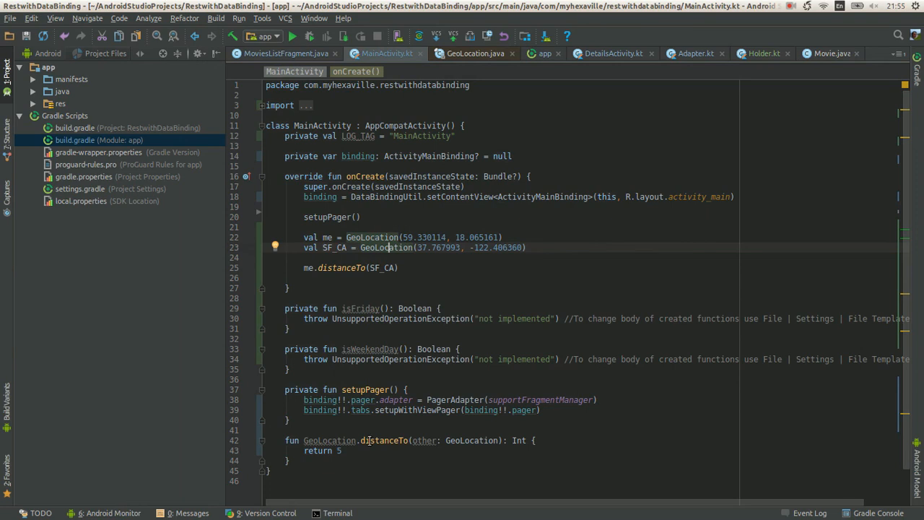
- Go to the GeoLocation.distanceTo extension declaration in MainActivity.kt
left_click(415, 430)
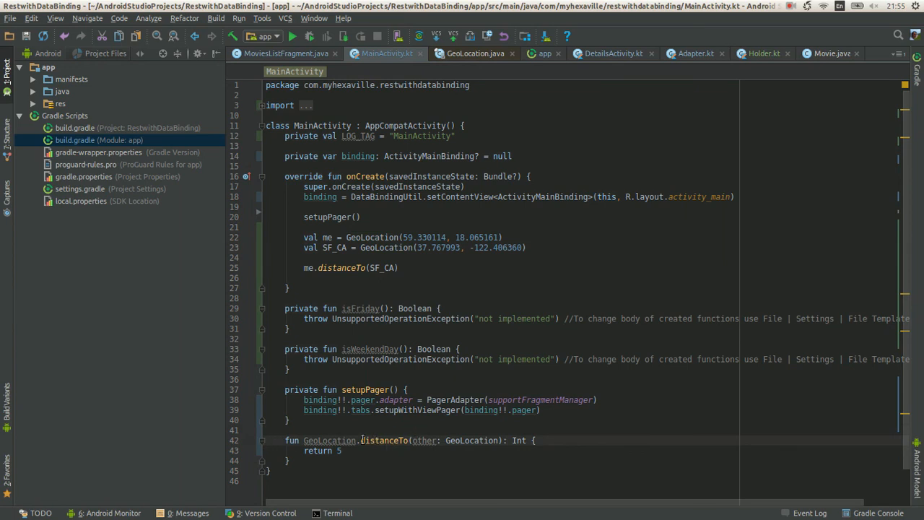
mouse_move(330, 441)
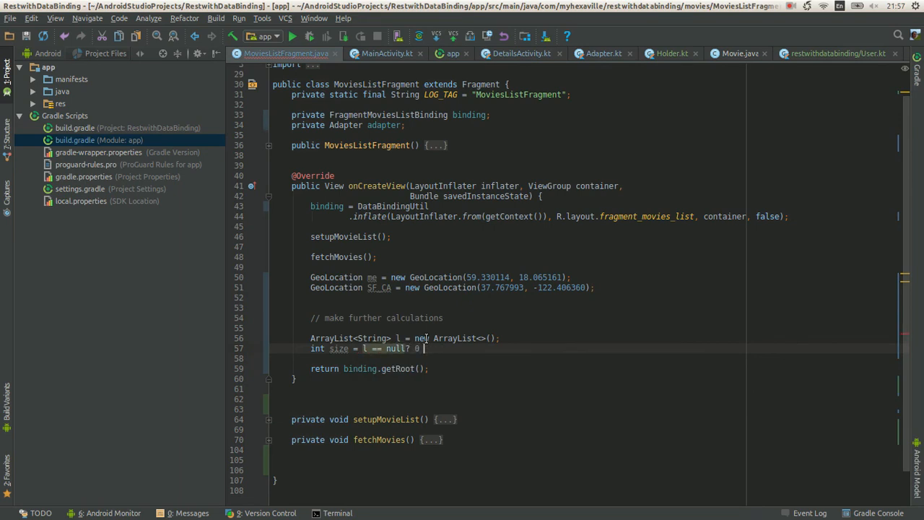
- Complete the Java line as int size = l == null ? 0 : l.size();
type("l.size();")
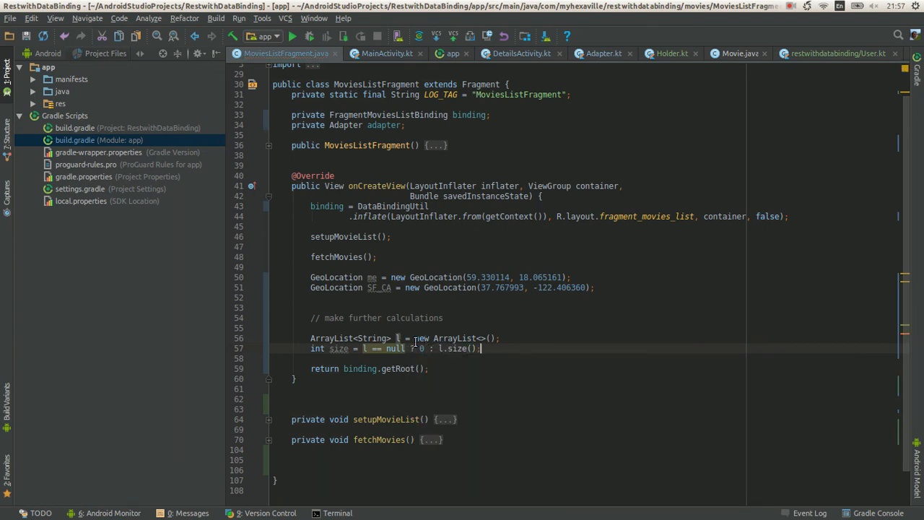
scroll("up", 3)
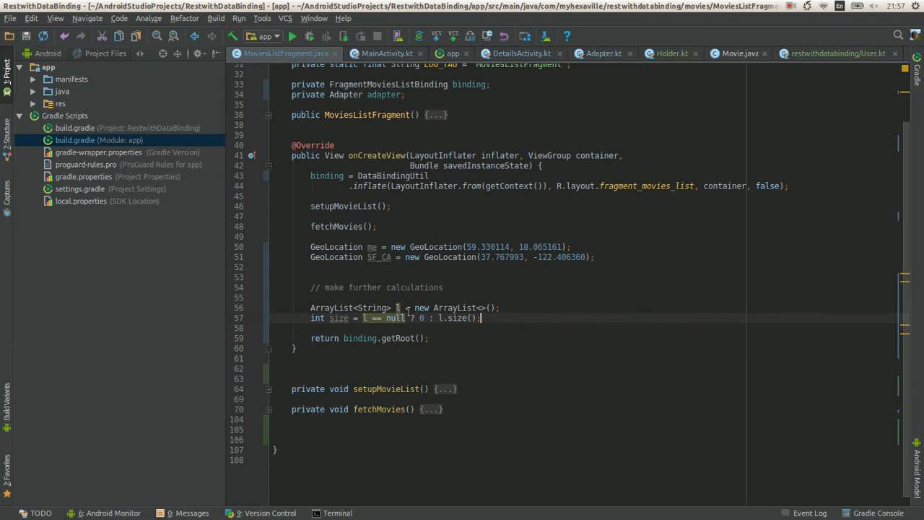
mouse_move(395, 317)
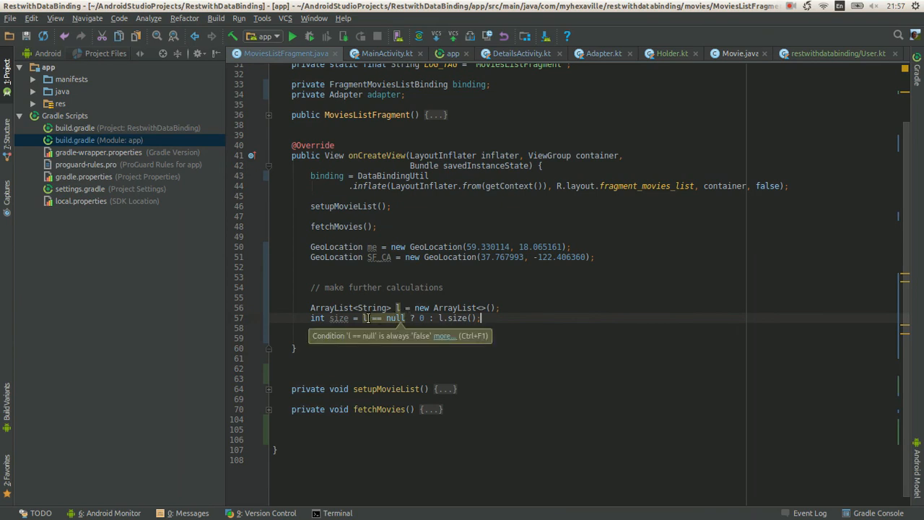
scroll("up", 3)
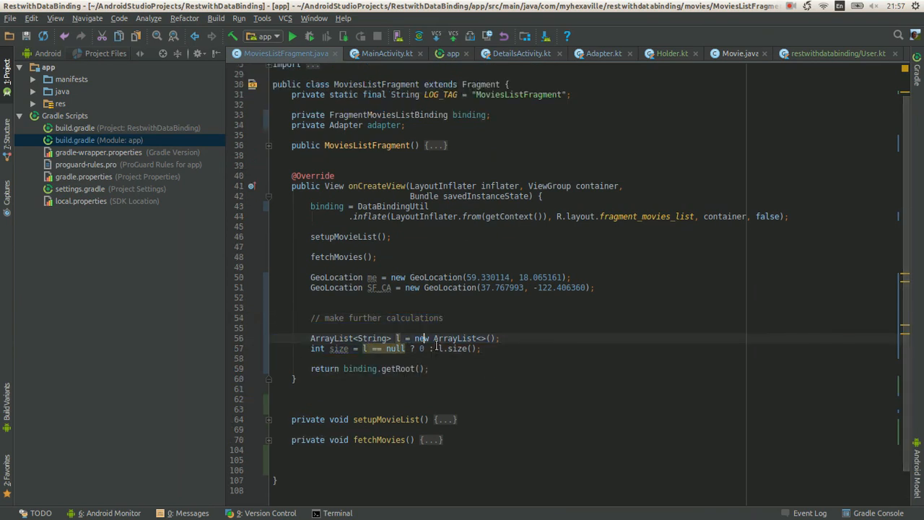
left_click(384, 52)
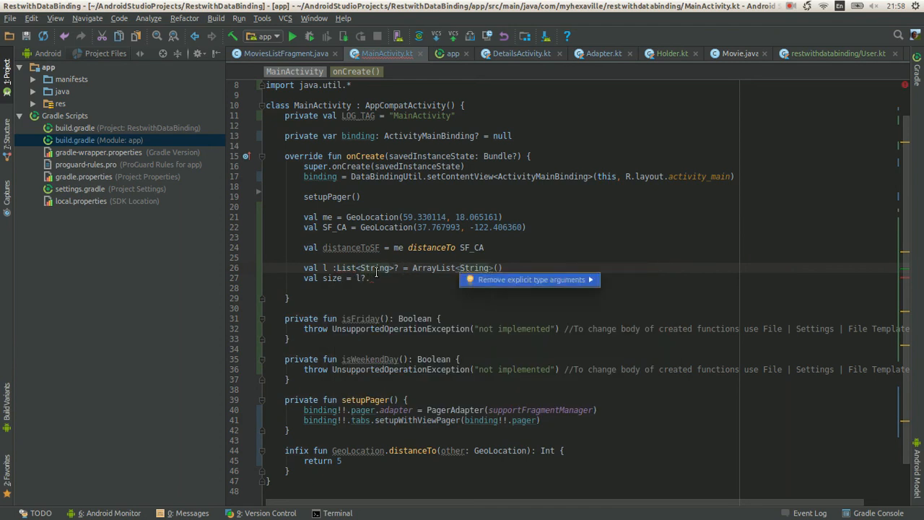
- Remove ArrayList's explicit type arguments and set val size = l?.size ?: 0
left_click(529, 280)
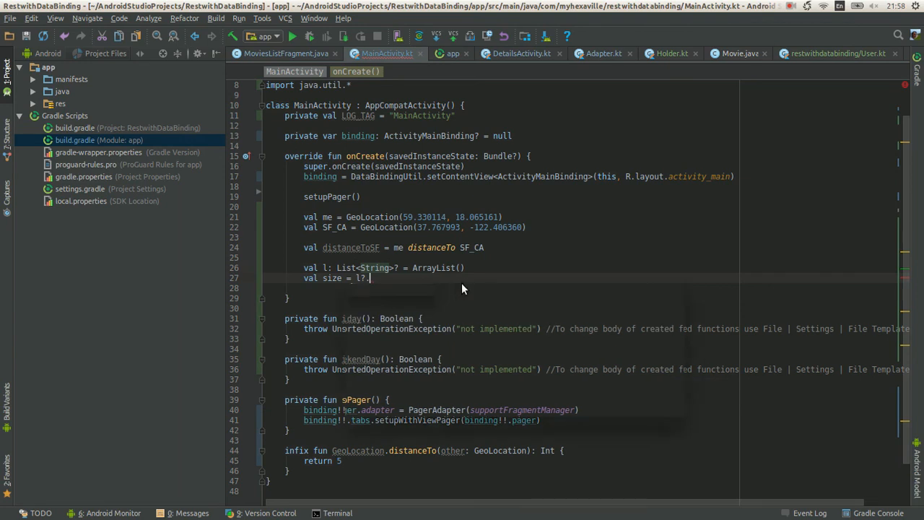
type("size")
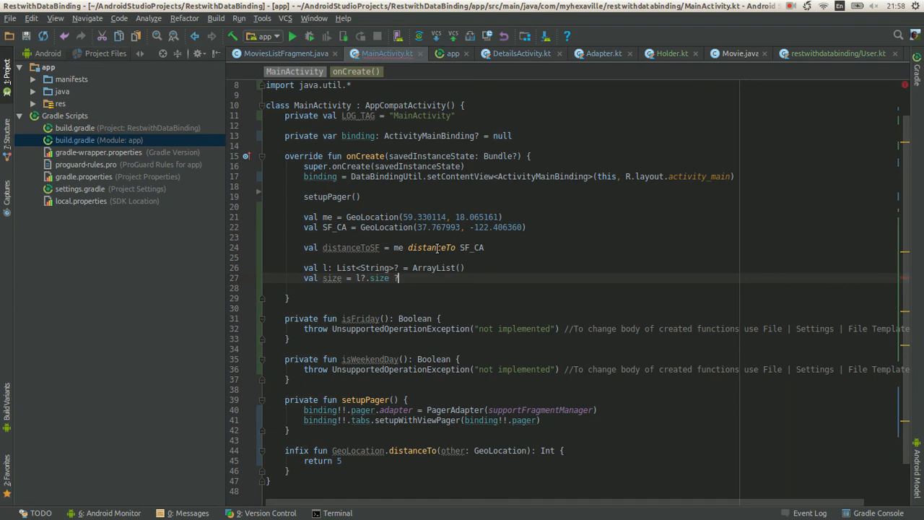
type("?:")
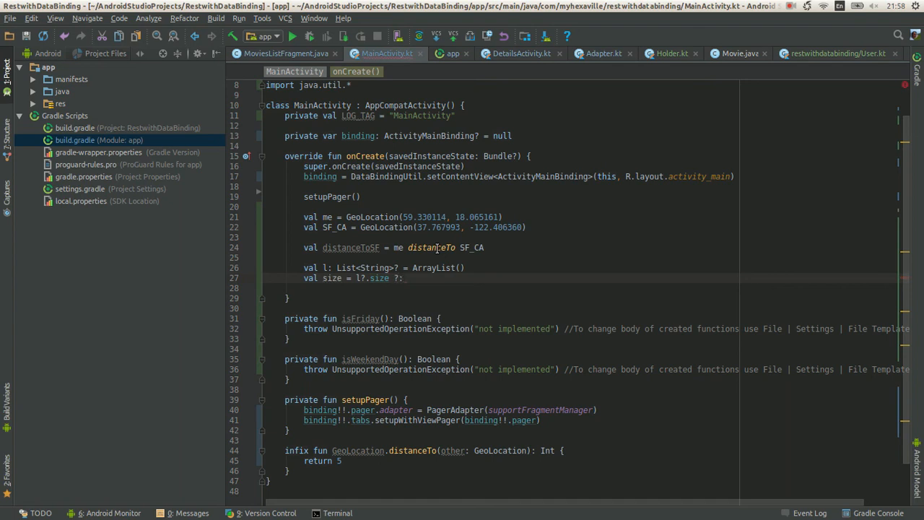
type("0")
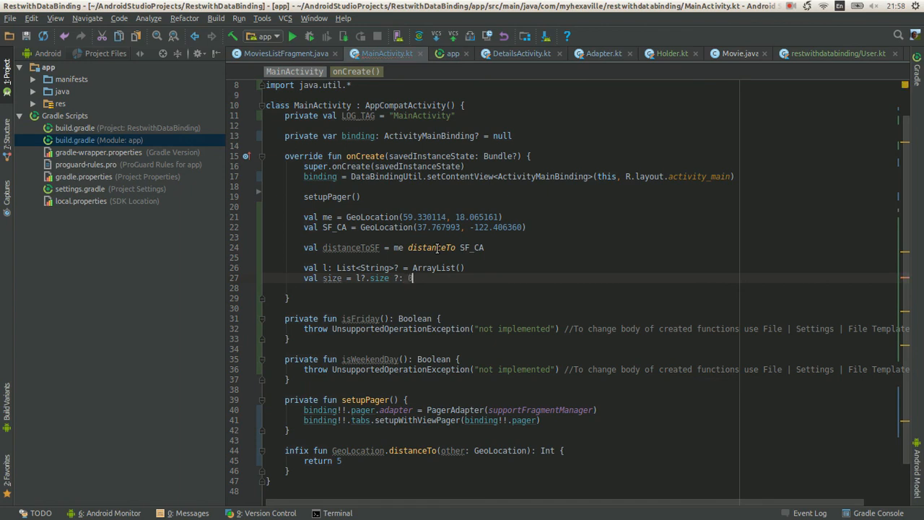